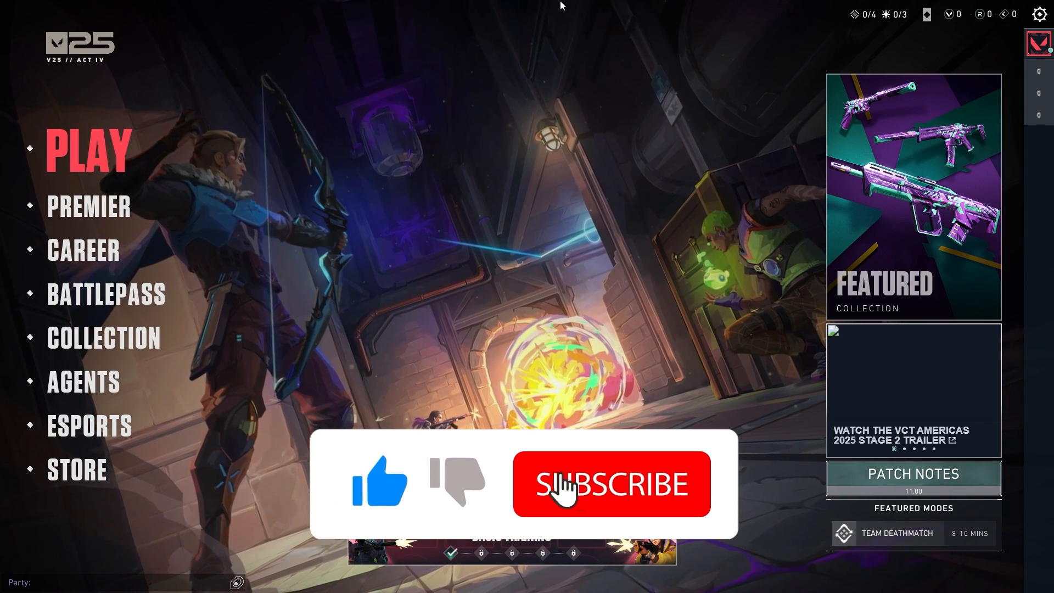
Exit VALORANT to the desktop and confirm the exit prompt.
left_click(610, 484)
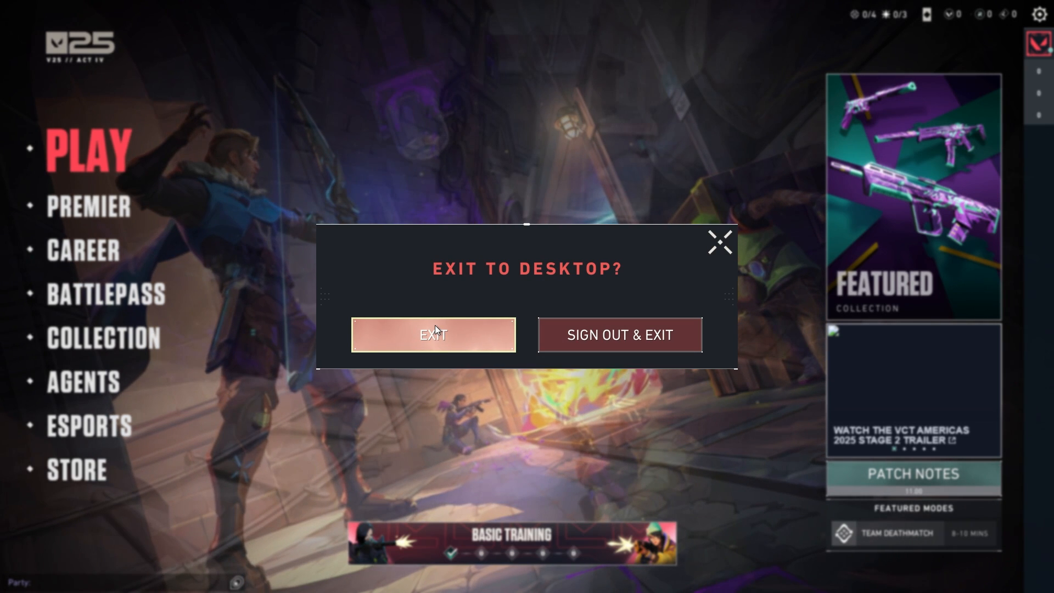
left_click(433, 335)
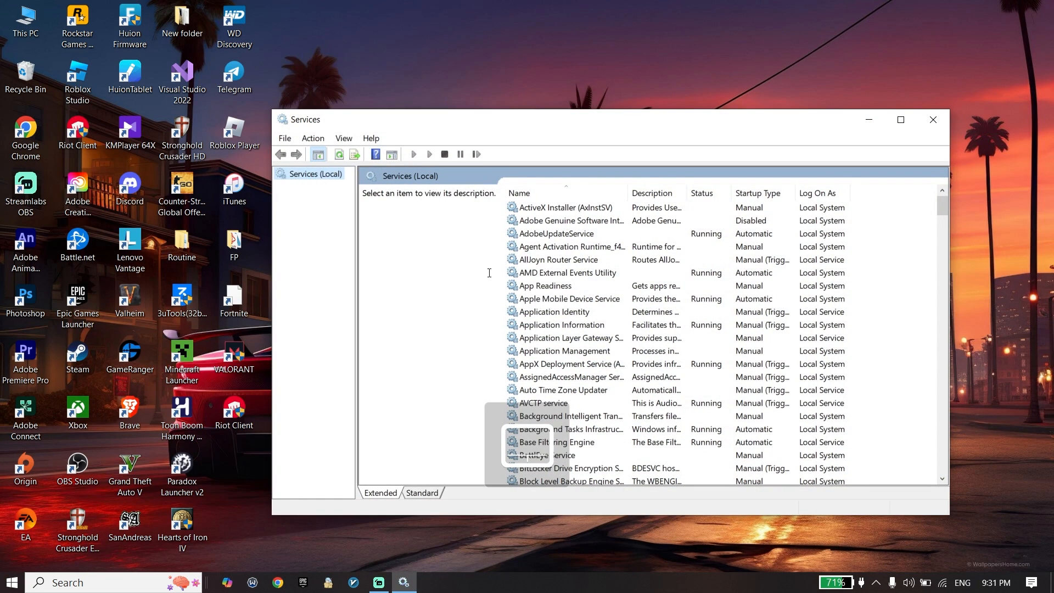
Start the vgc (Riot Vanguard) service from its Properties dialog and close it.
left_click(558, 260)
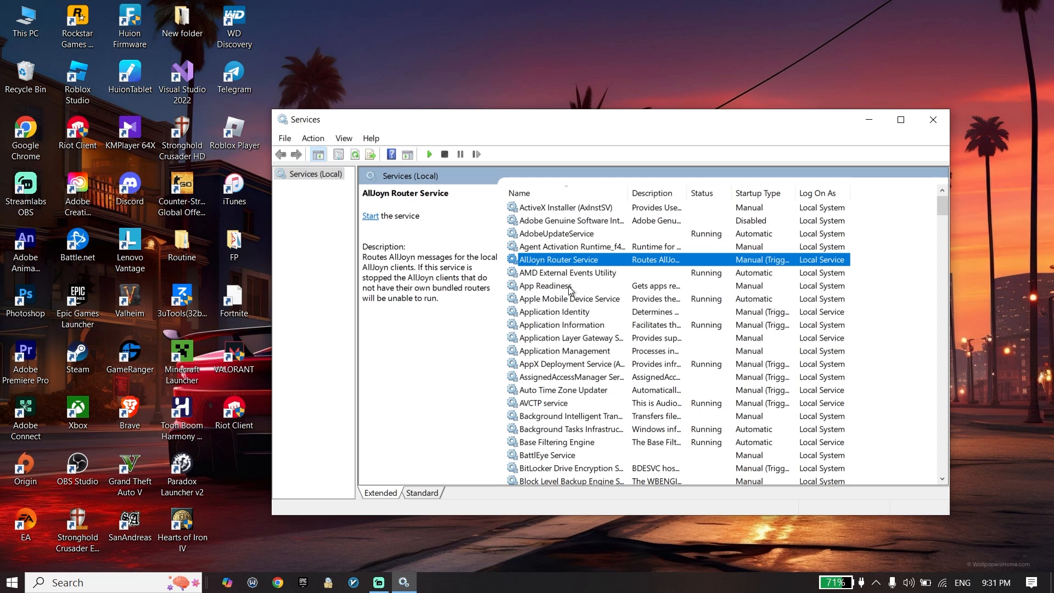
mouse_move(582, 269)
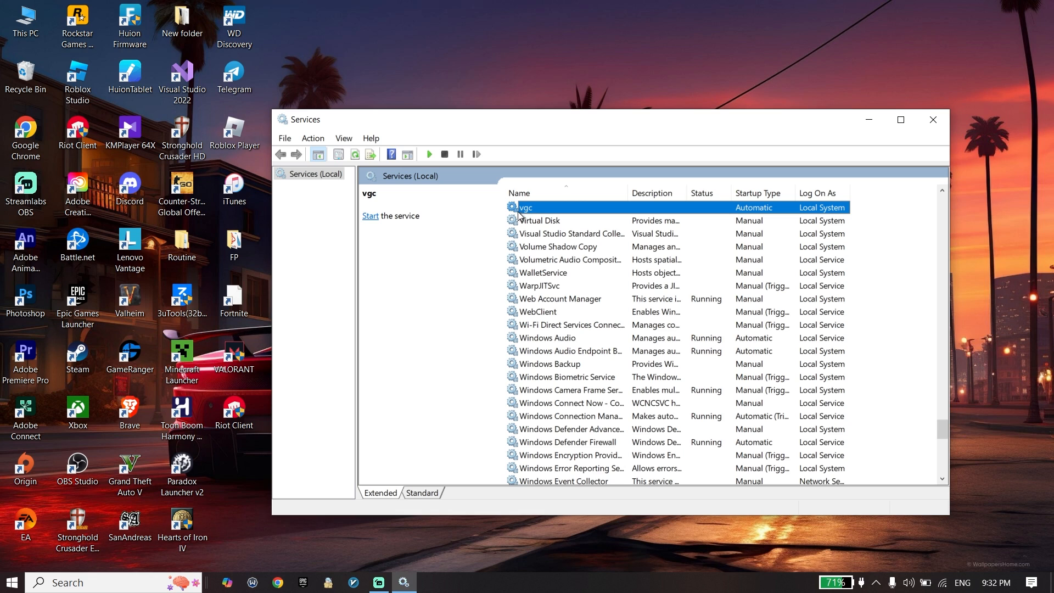
right_click(524, 207)
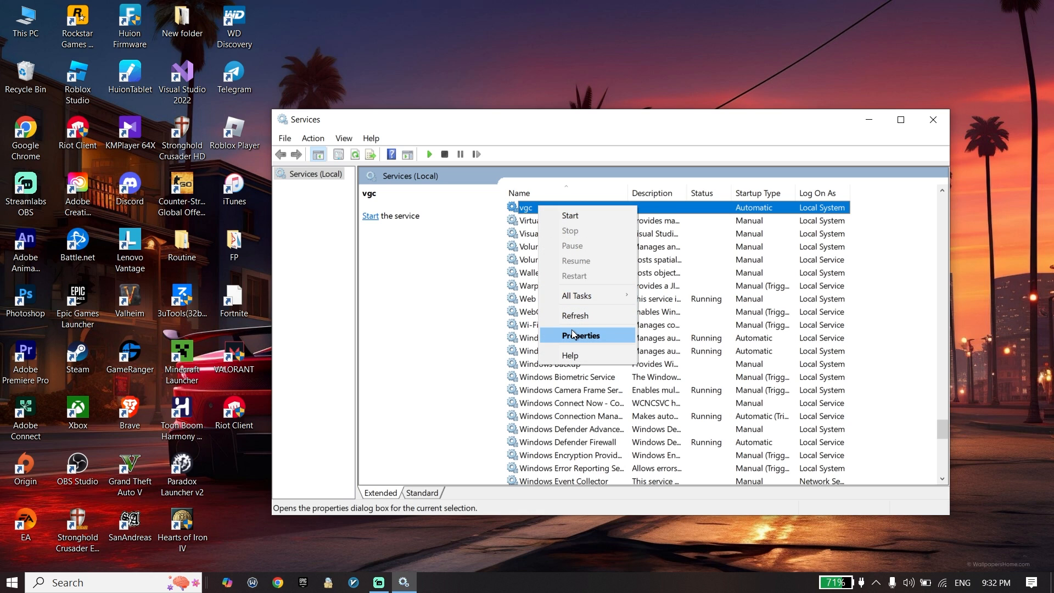
left_click(580, 336)
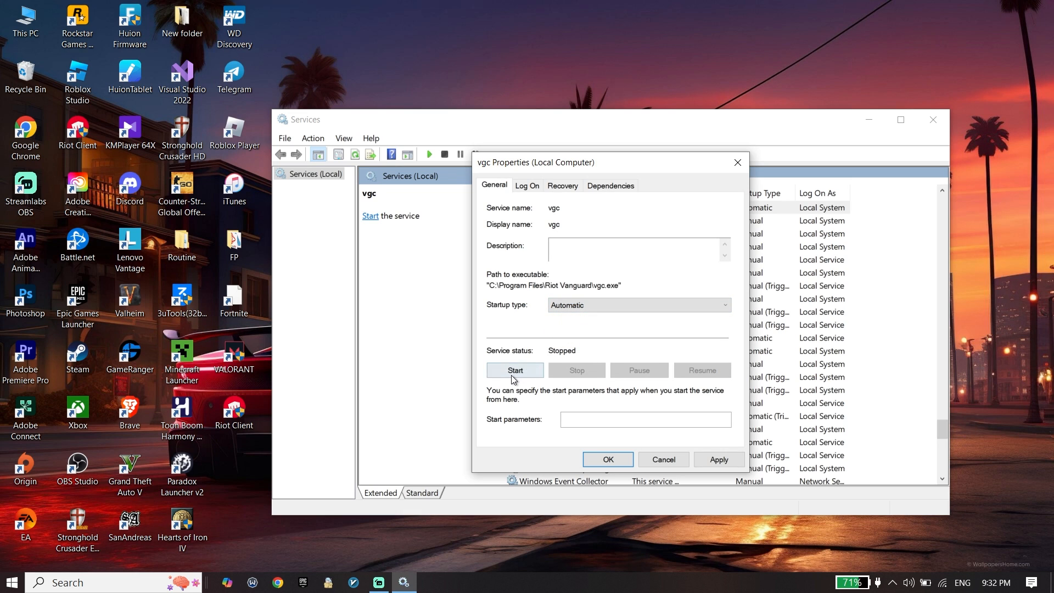
left_click(515, 370)
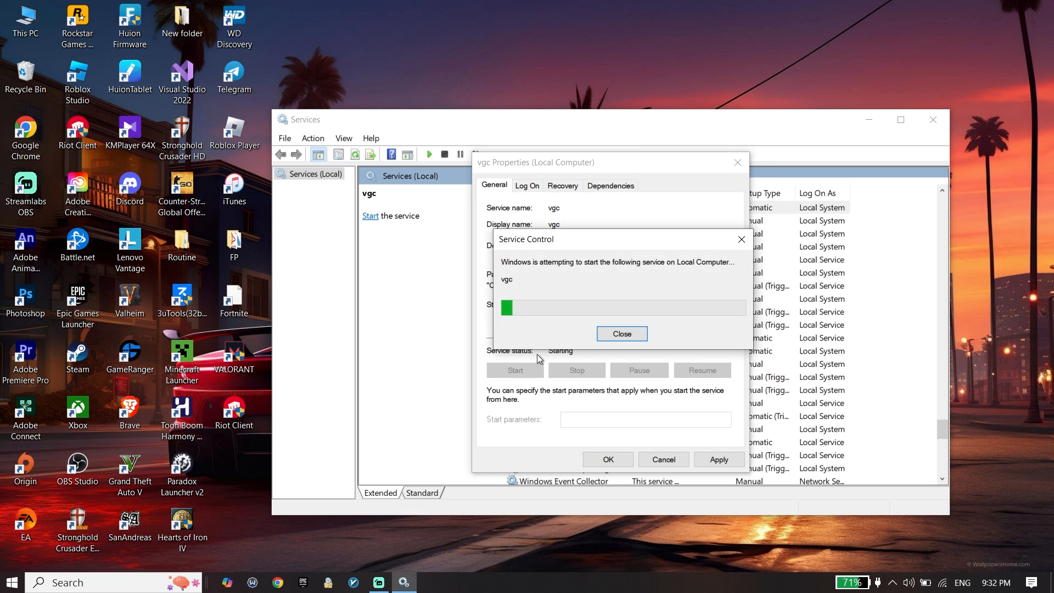
left_click(620, 333)
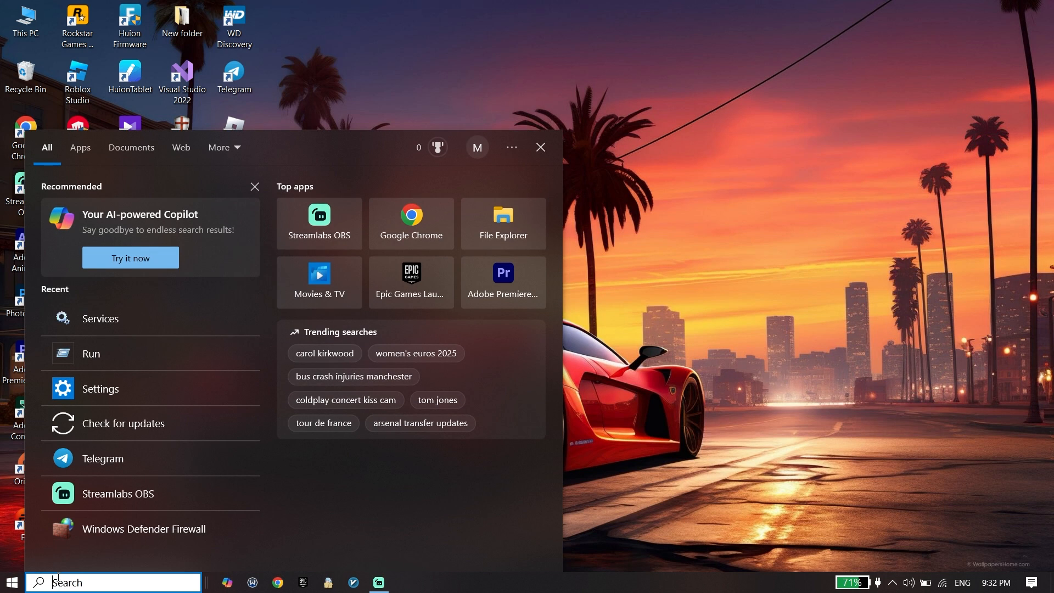
Search 'run' to open the Run box with msconfig entered.
type("ru")
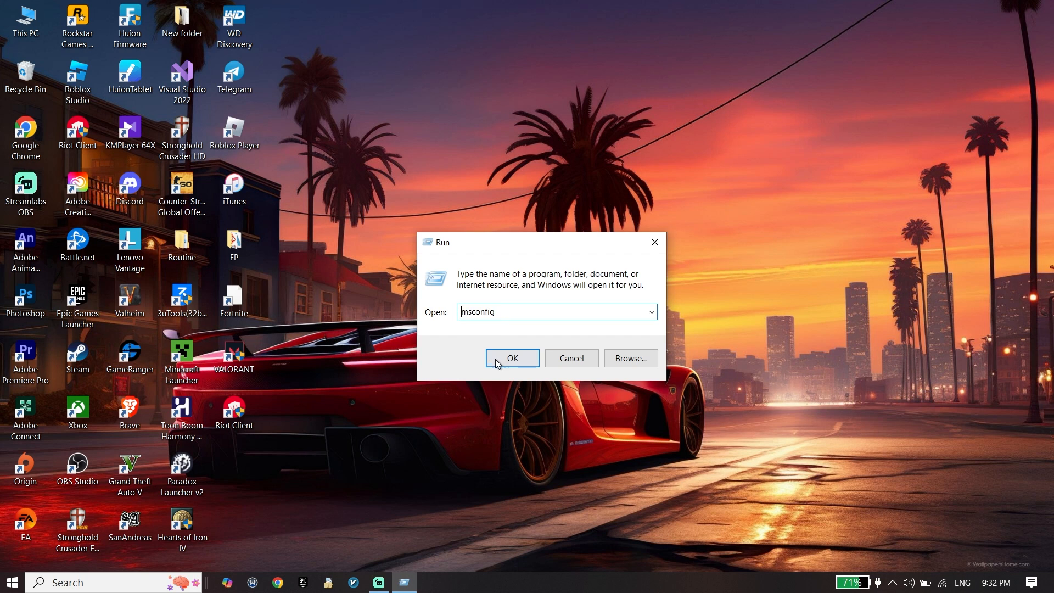
Enable vgc in System Configuration's Services tab and exit without restarting.
left_click(512, 358)
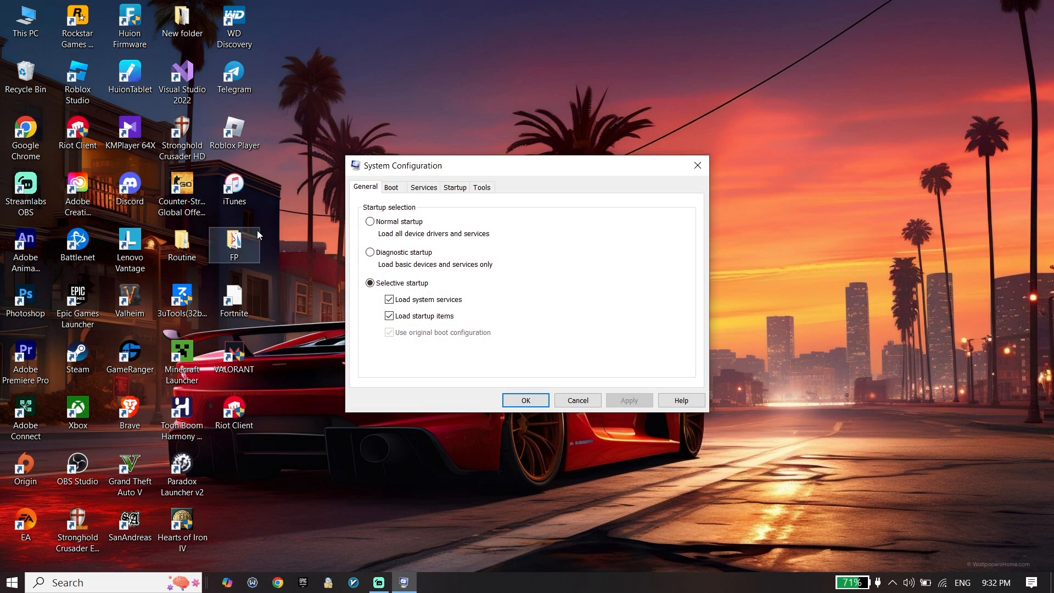
left_click(423, 187)
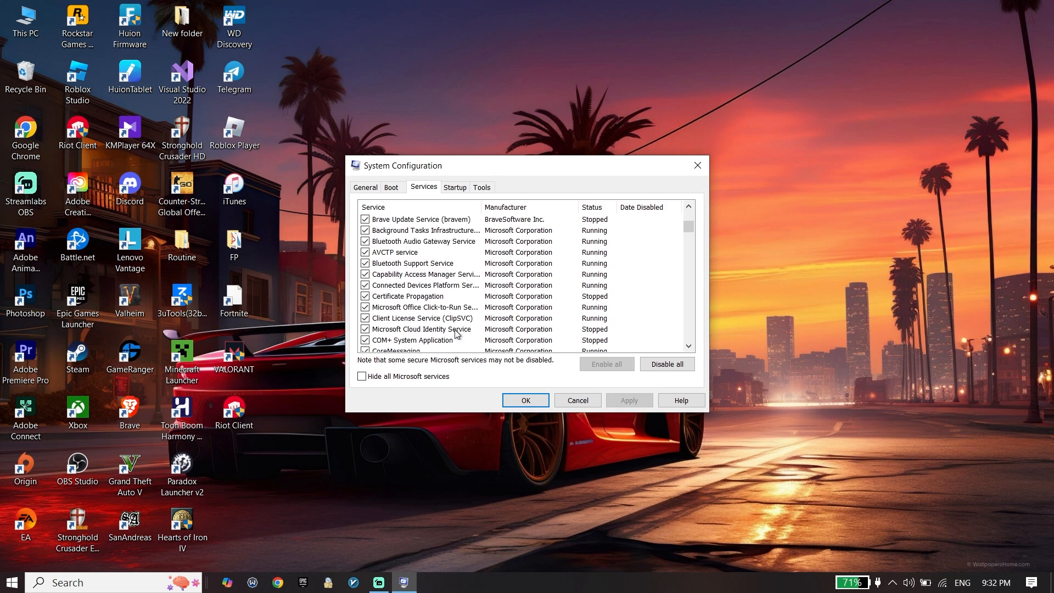
left_click(437, 252)
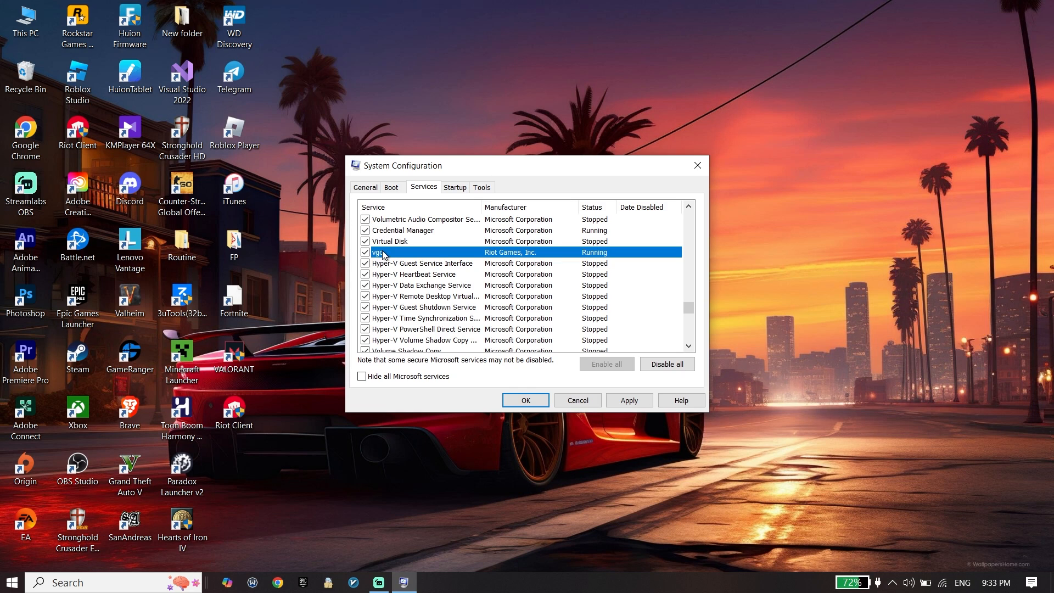
mouse_move(350, 249)
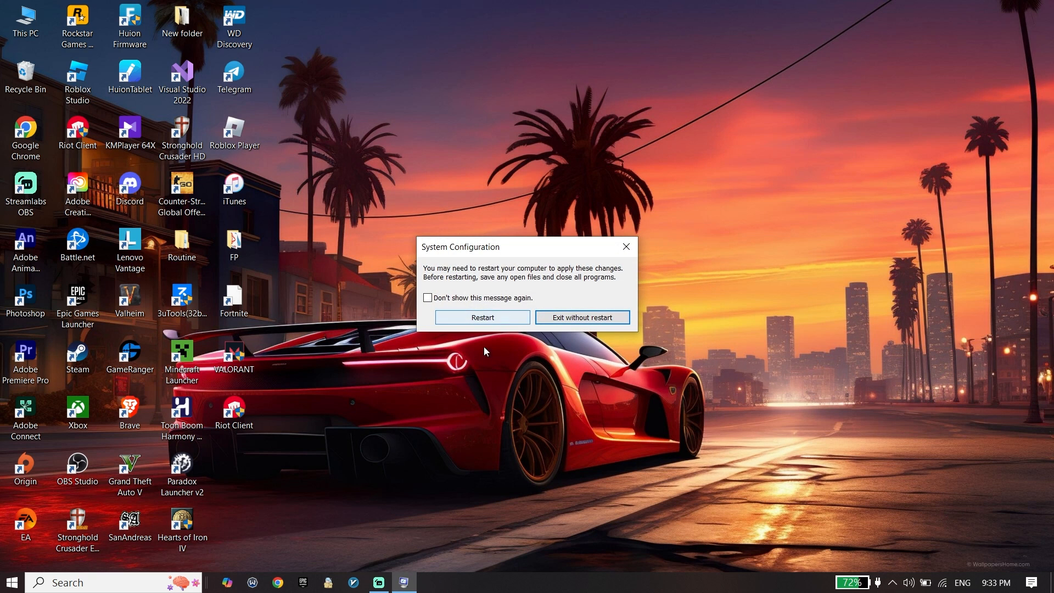
left_click(581, 317)
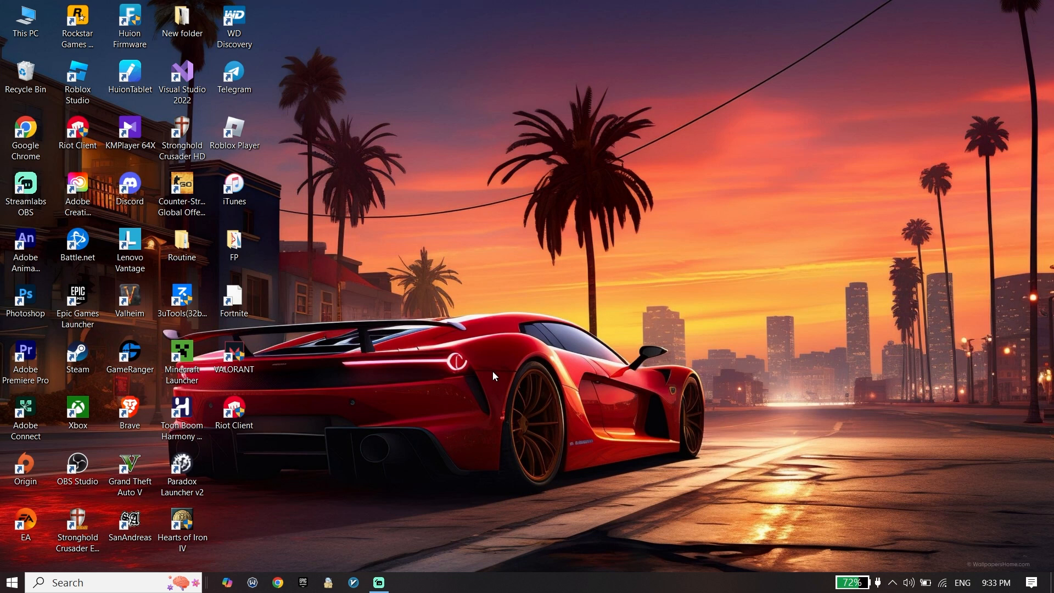
In Windows Defender Firewall's allowed apps, unlock editing and begin adding another app.
left_click(115, 582)
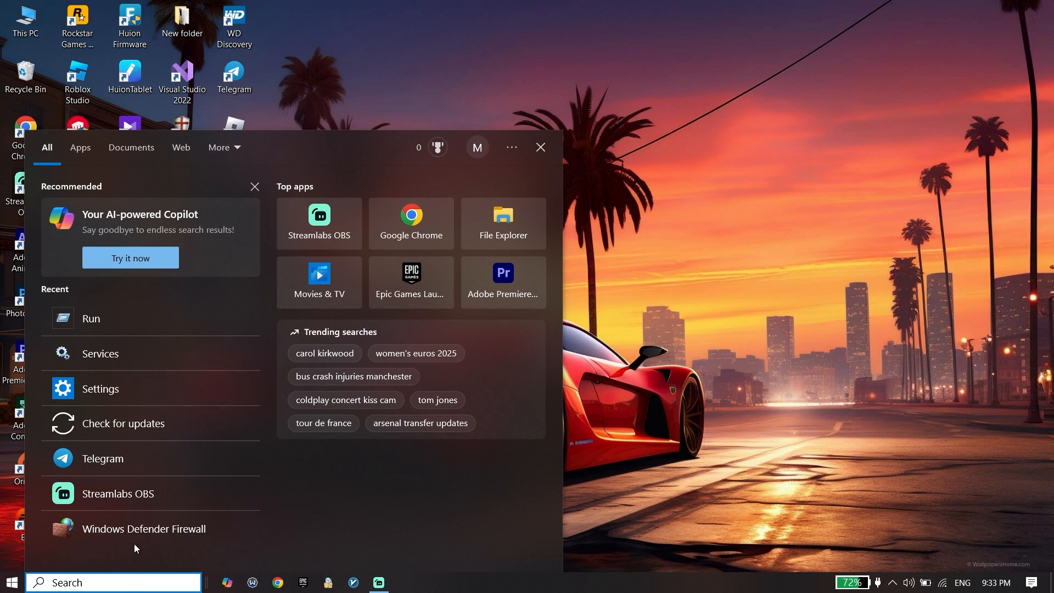
left_click(143, 528)
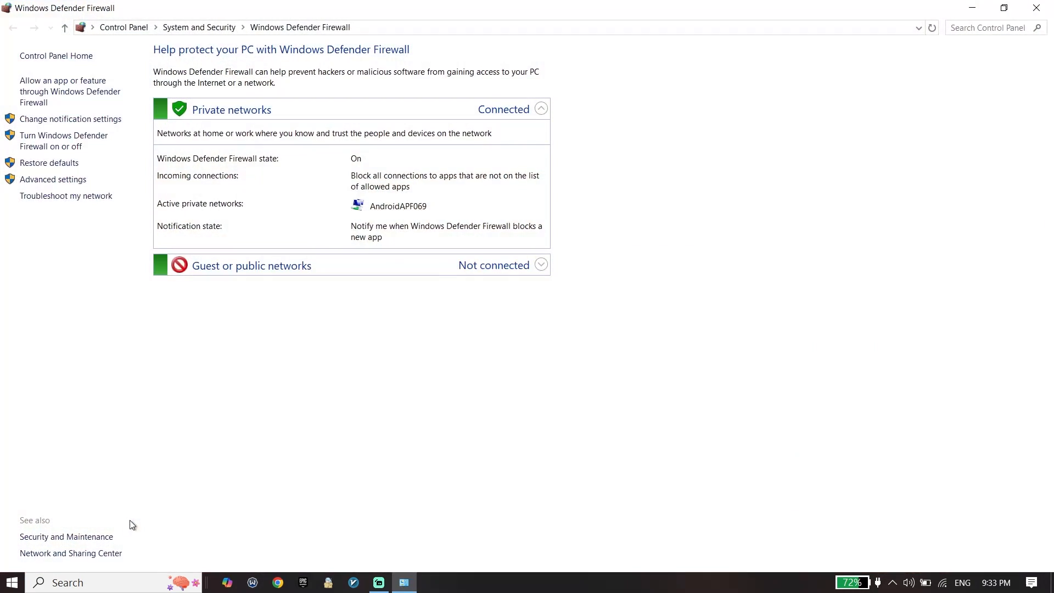
left_click(70, 90)
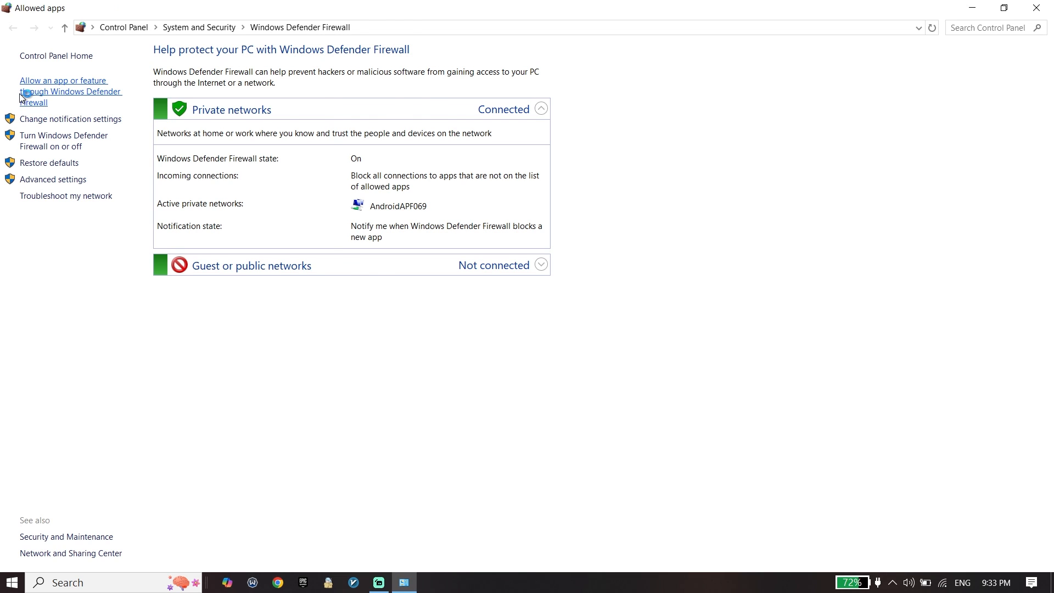
left_click(67, 91)
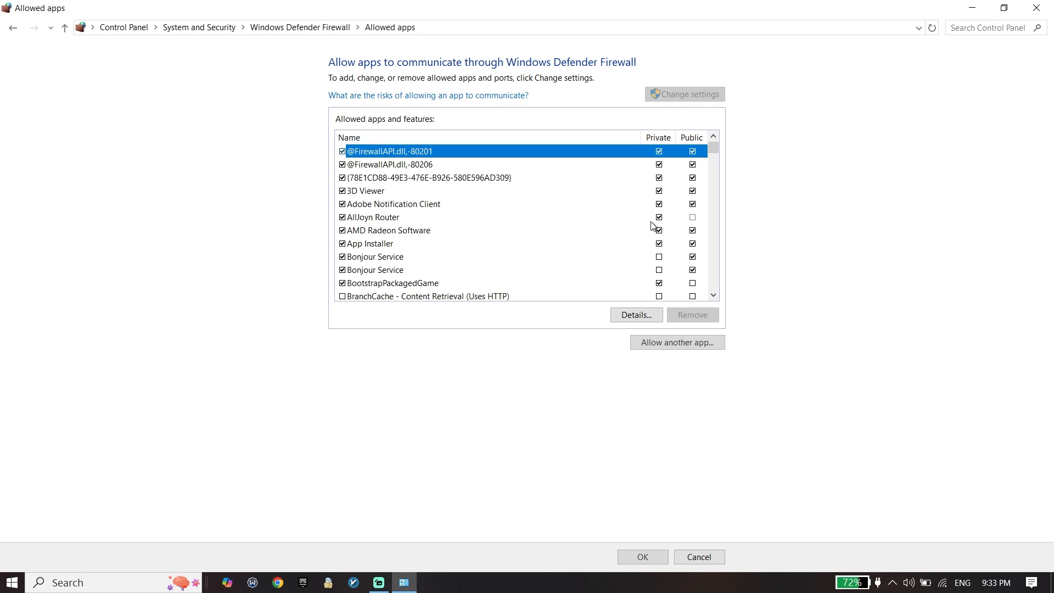
left_click(677, 343)
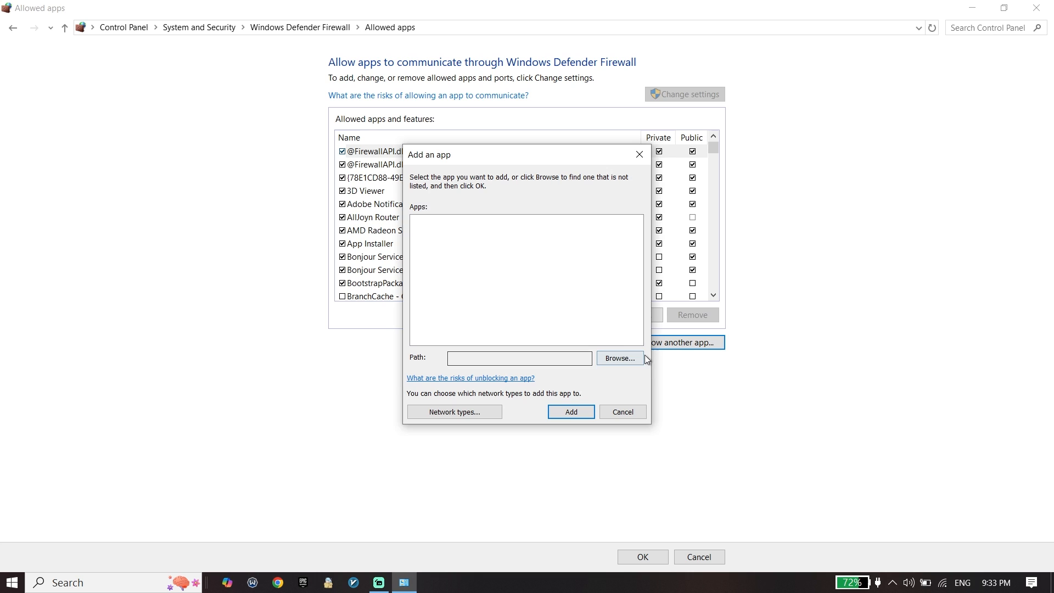
Browse to E:\Valorant\Riot Games\VALORANT\live, choose VALORANT, then close the add-app dialog.
left_click(619, 357)
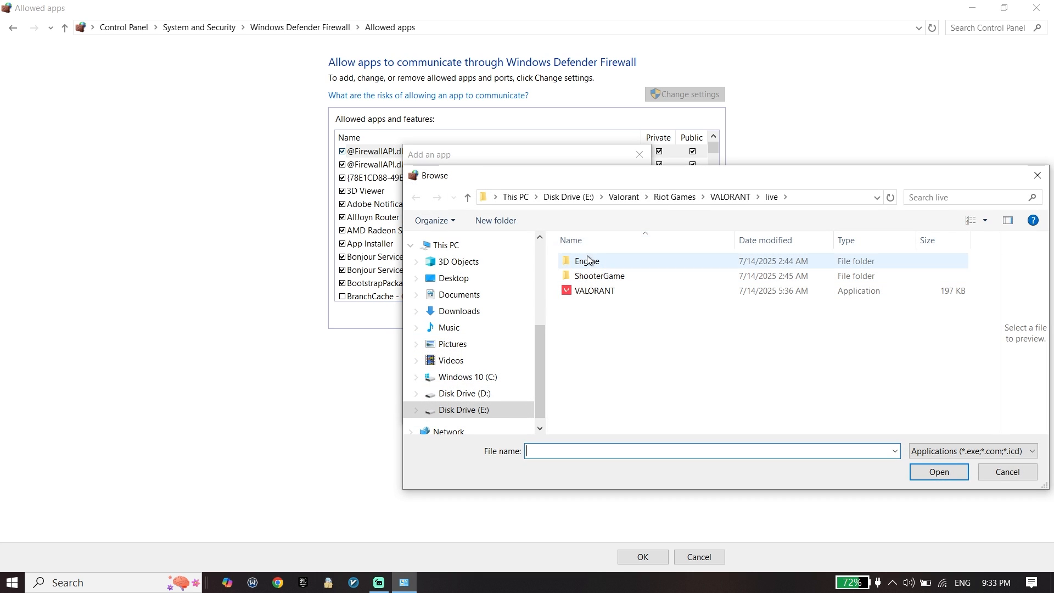
left_click(568, 197)
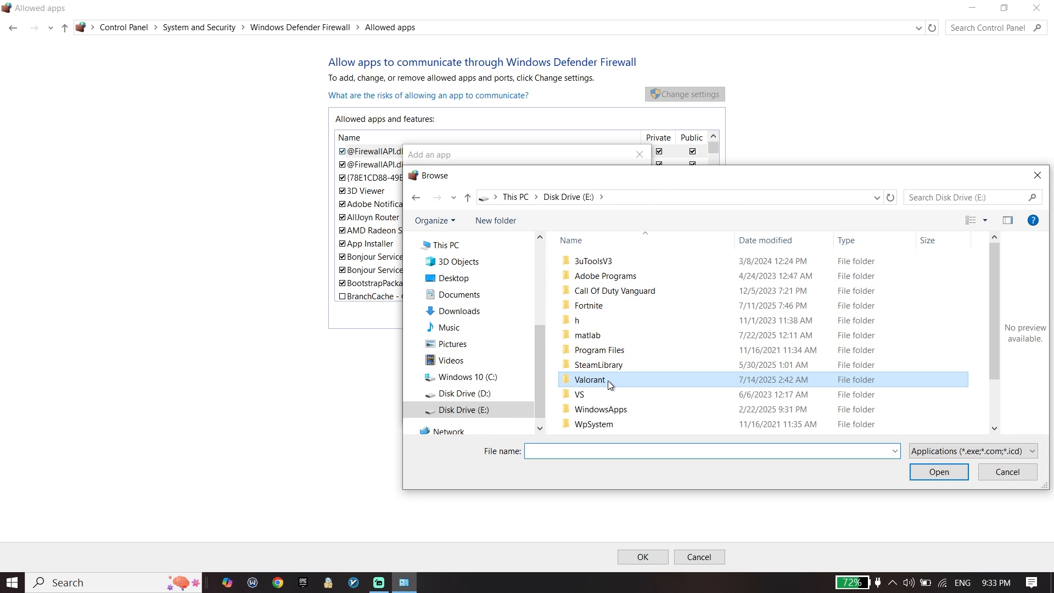
double_click(590, 380)
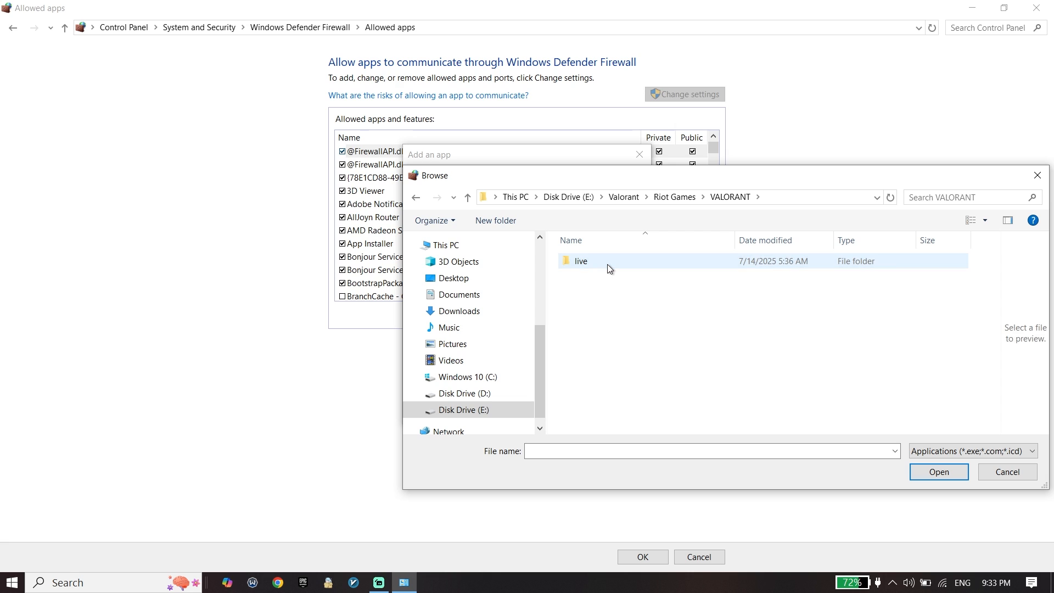
double_click(581, 260)
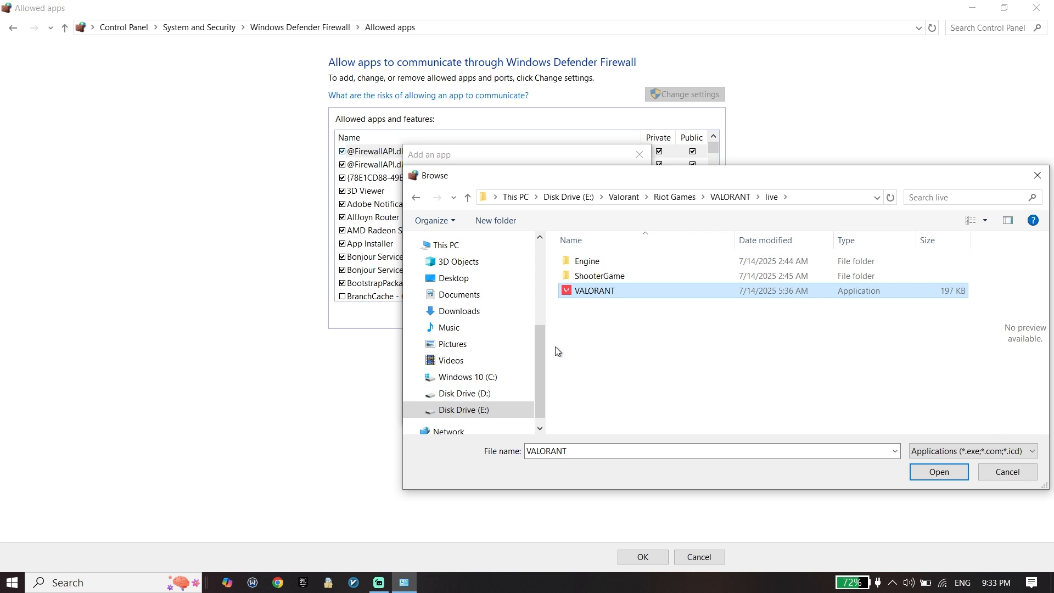
left_click(938, 471)
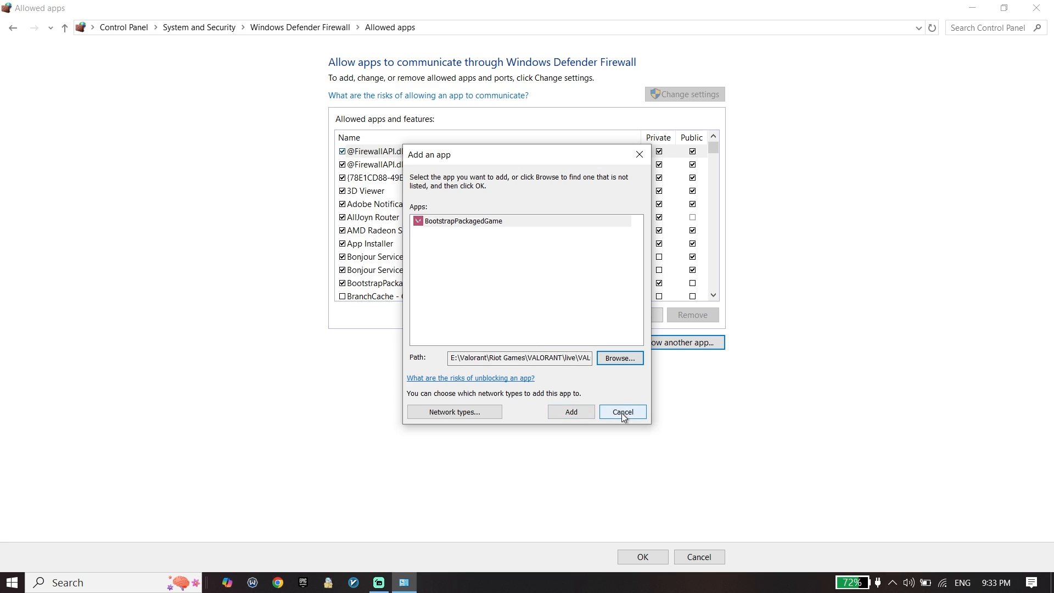
left_click(621, 411)
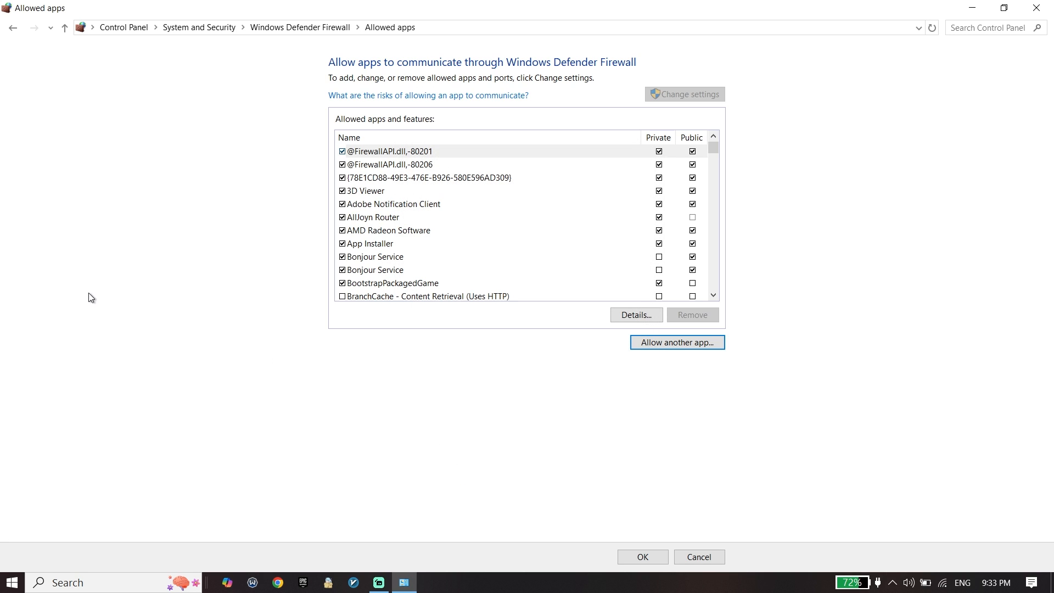
mouse_move(87, 257)
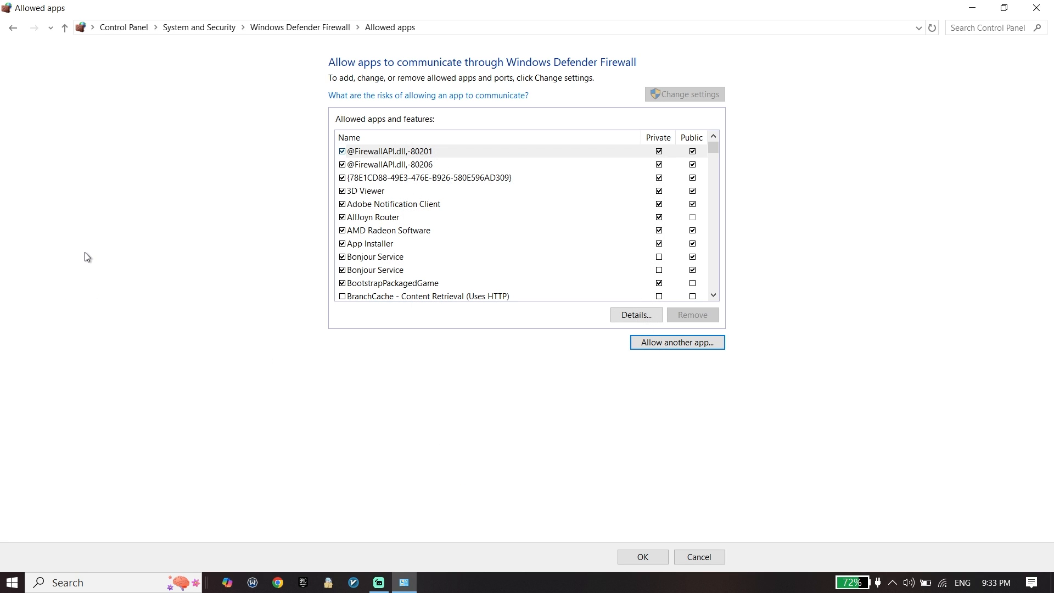
mouse_move(563, 88)
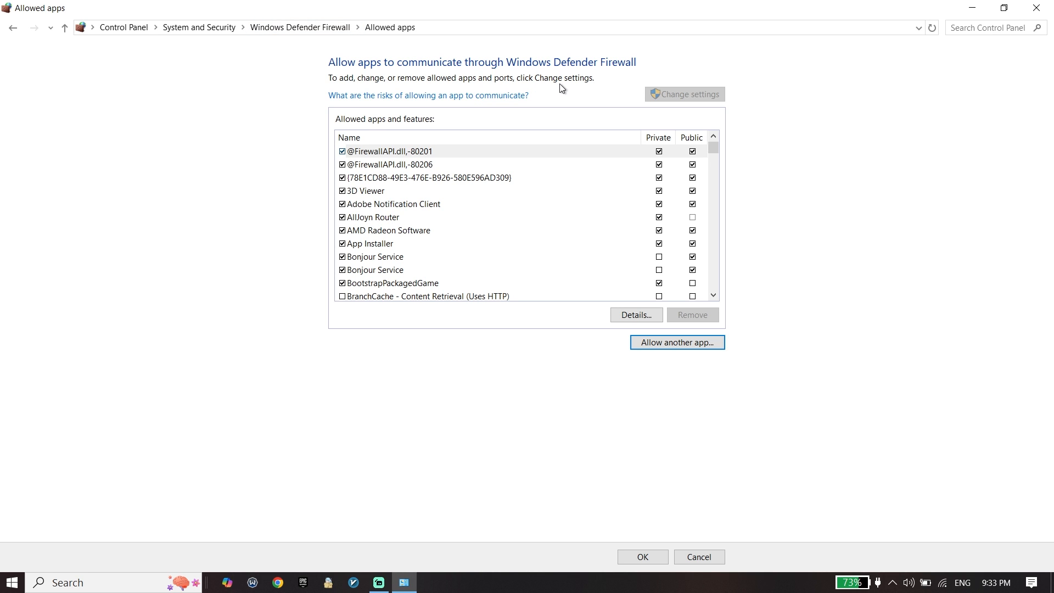
mouse_move(208, 306)
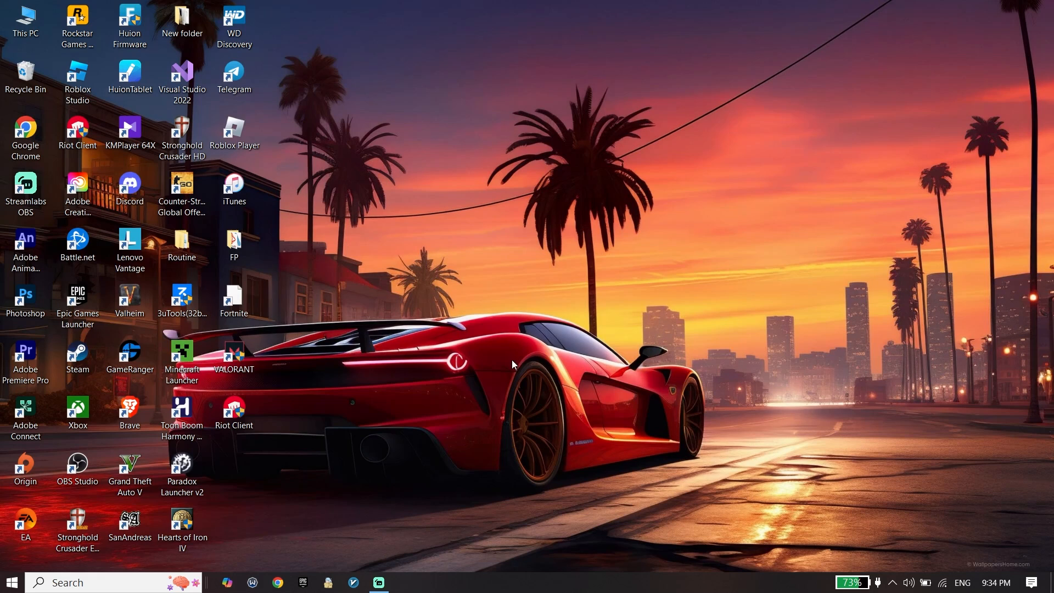
mouse_move(497, 350)
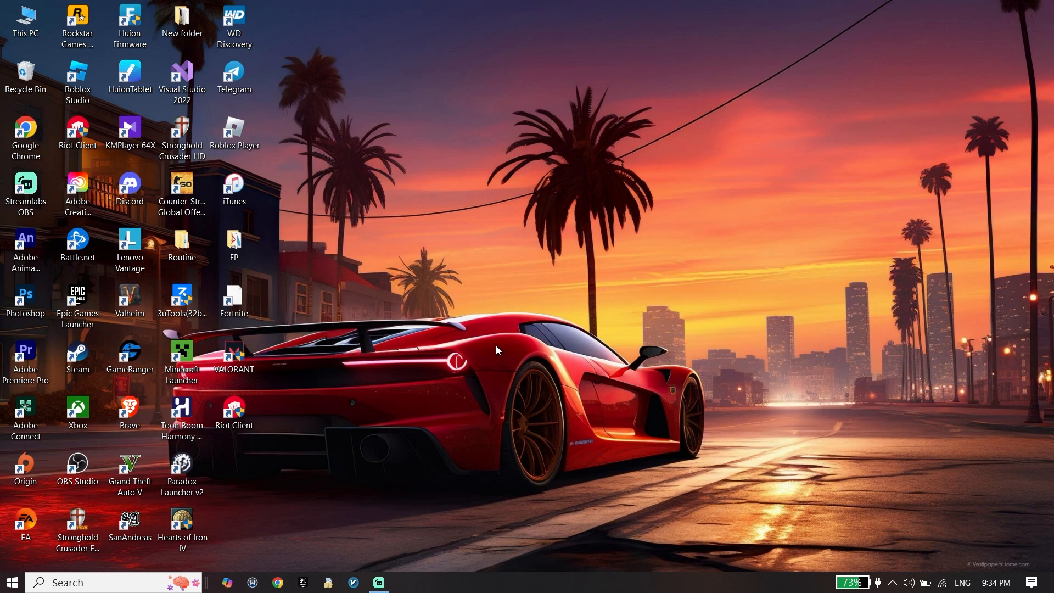